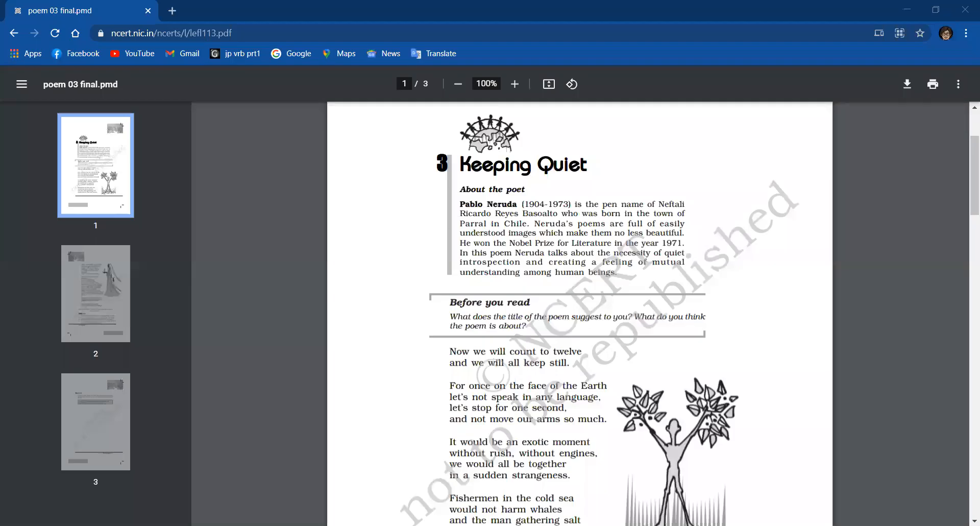
{"action": "mouse_move", "coordinate": [740, 107]}
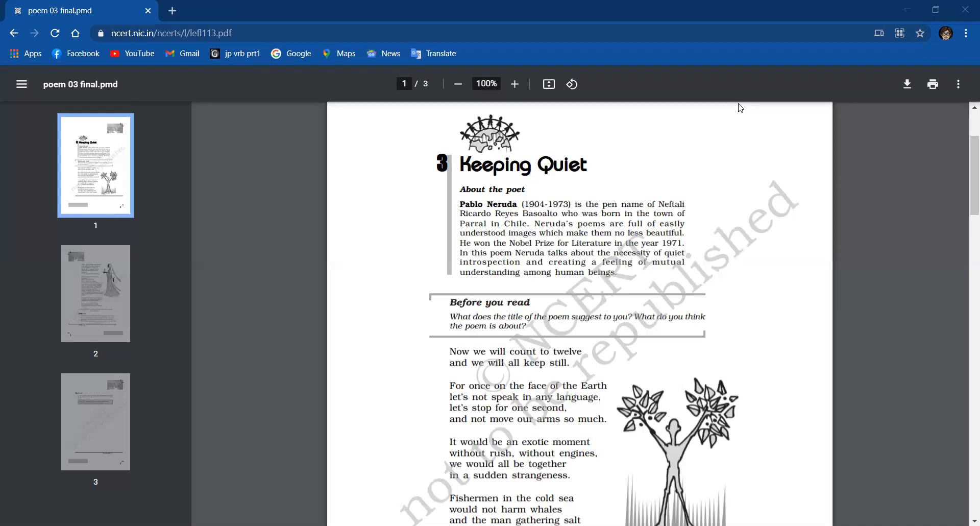
{"action": "scroll", "scroll_direction": "down", "scroll_amount": 3}
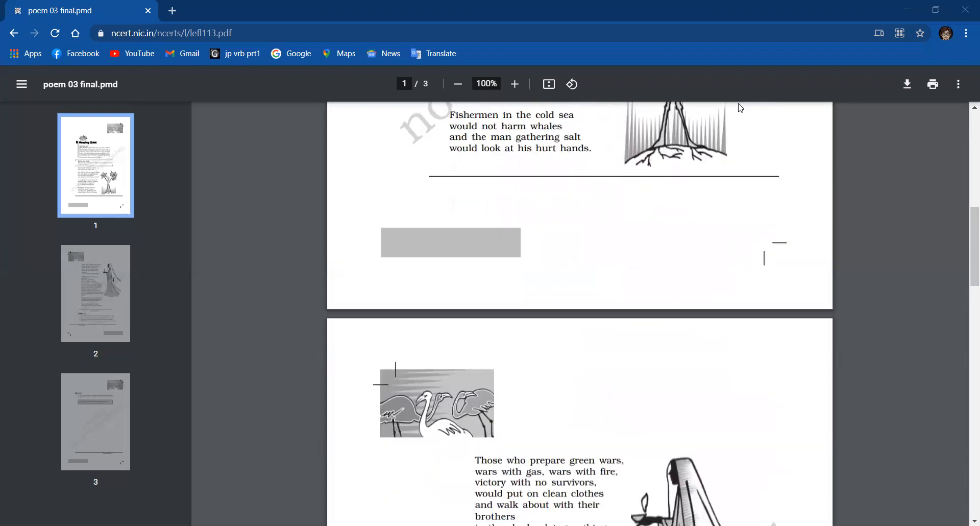
{"action": "scroll", "scroll_direction": "down", "scroll_amount": 3}
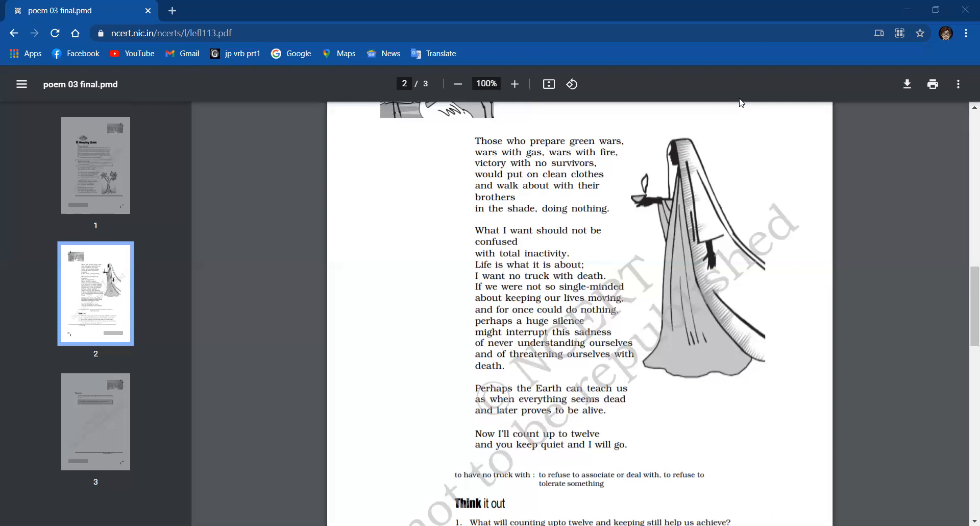
{"action": "mouse_move", "coordinate": [733, 69]}
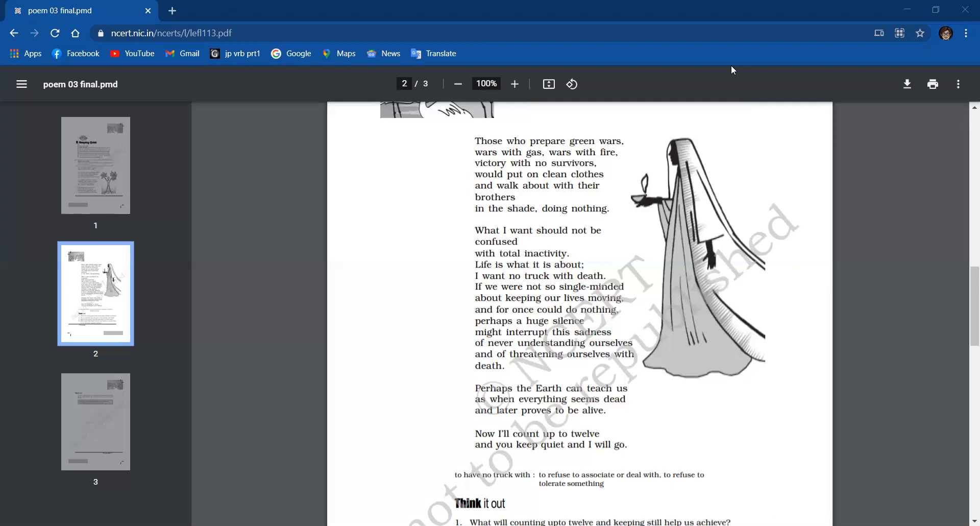
{"action": "mouse_move", "coordinate": [573, 14]}
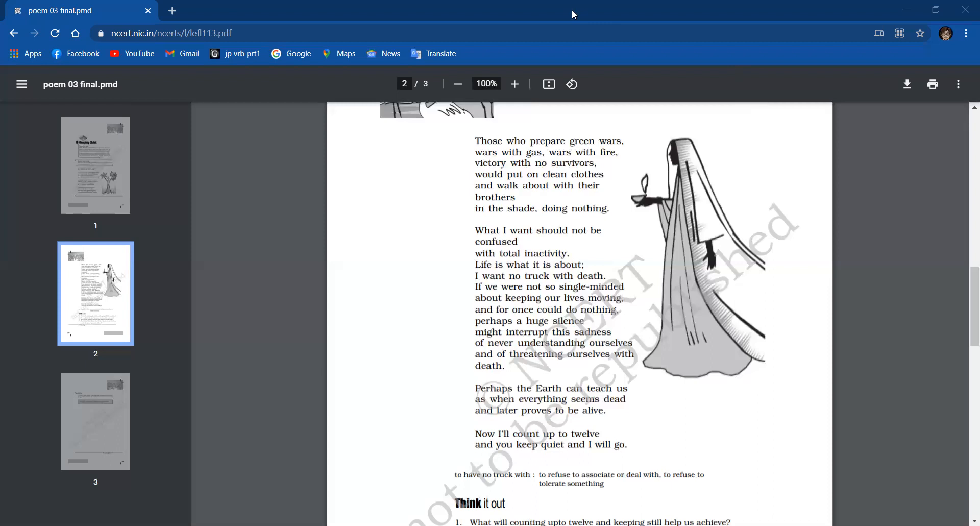
{"action": "mouse_move", "coordinate": [635, 191]}
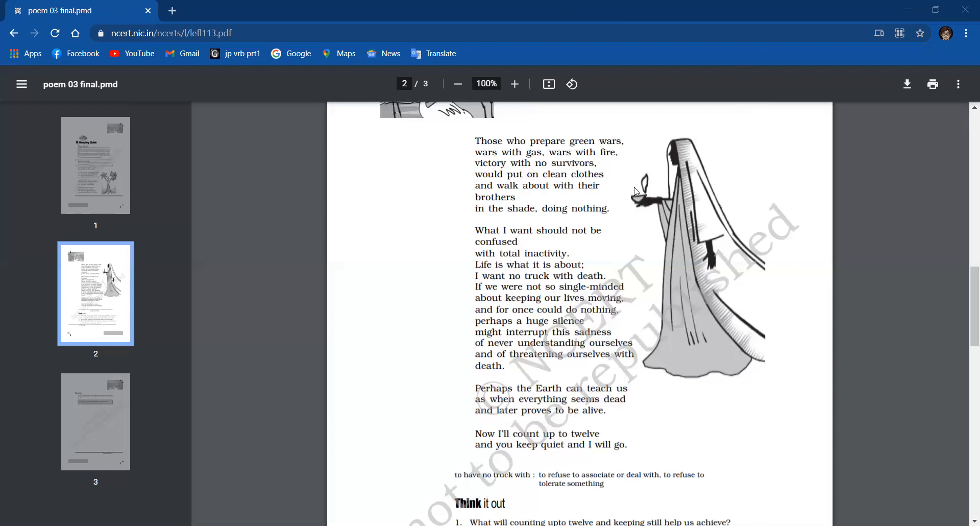